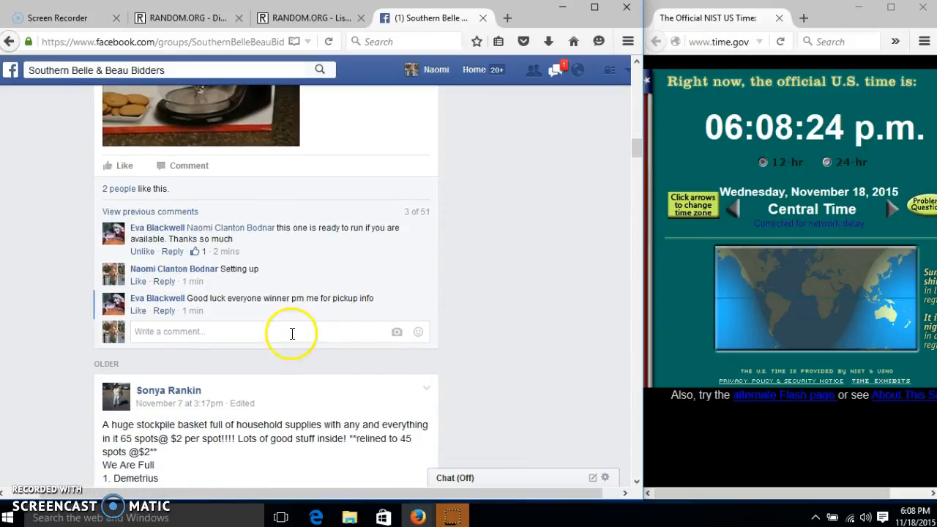
Step: Comment 'live' under the group's auction post
type("live")
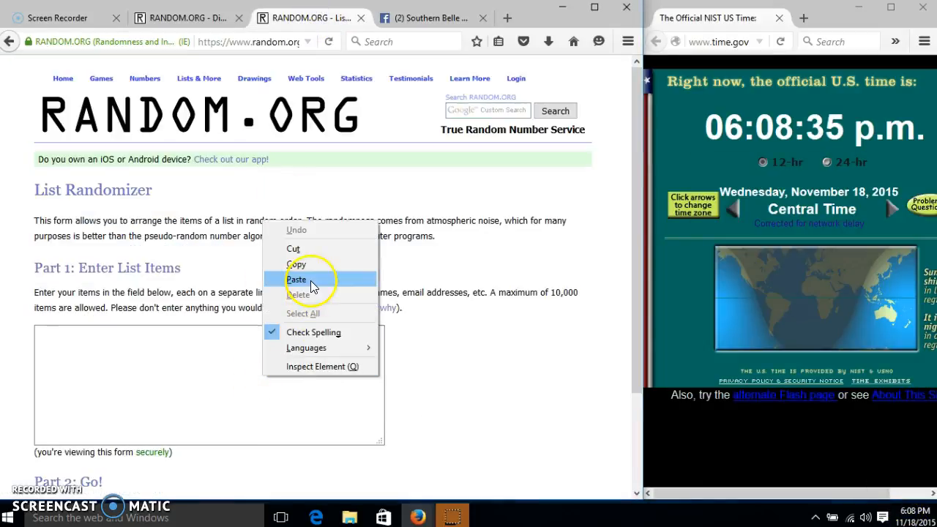
Step: Paste the numbered bidder list into the randomizer and roll two dice, getting a six and a five
left_click(296, 278)
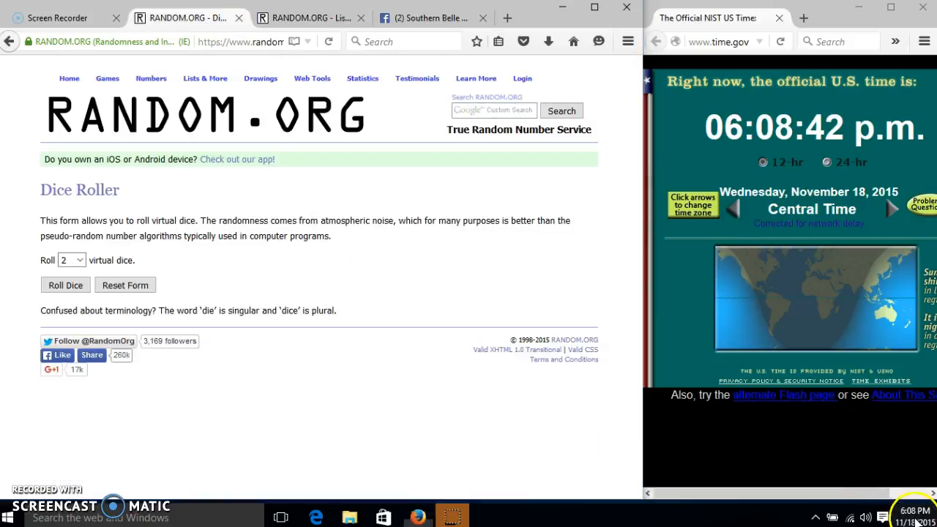
left_click(64, 284)
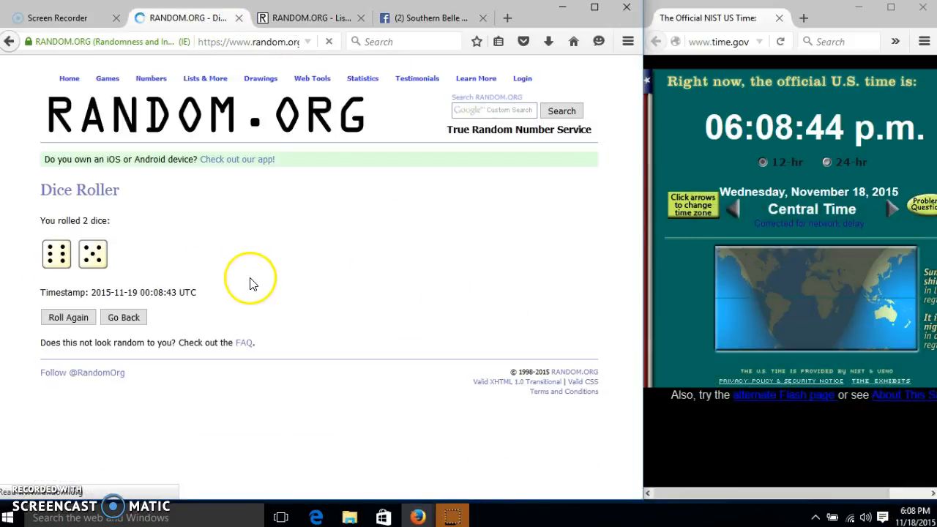
left_click(319, 18)
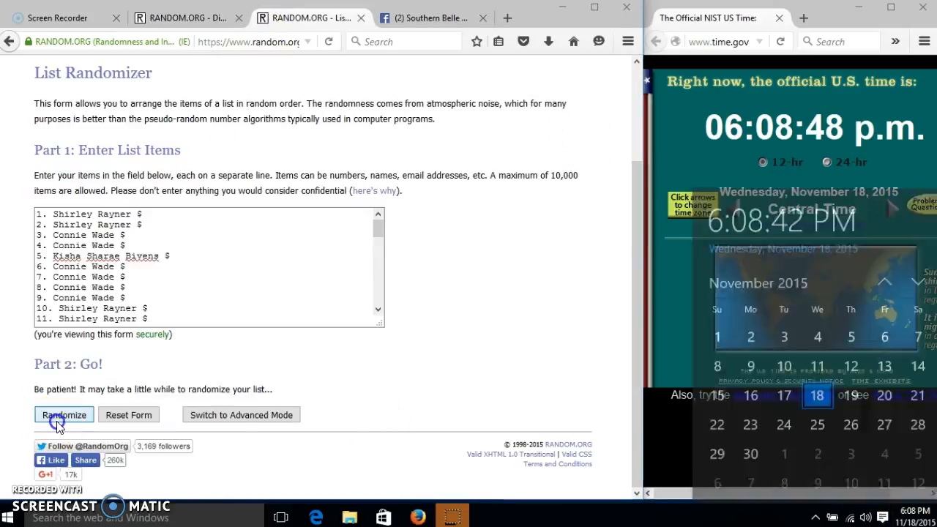
Step: Randomize the 45-item bidder list, recheck the dice total, and shuffle the list again
left_click(64, 416)
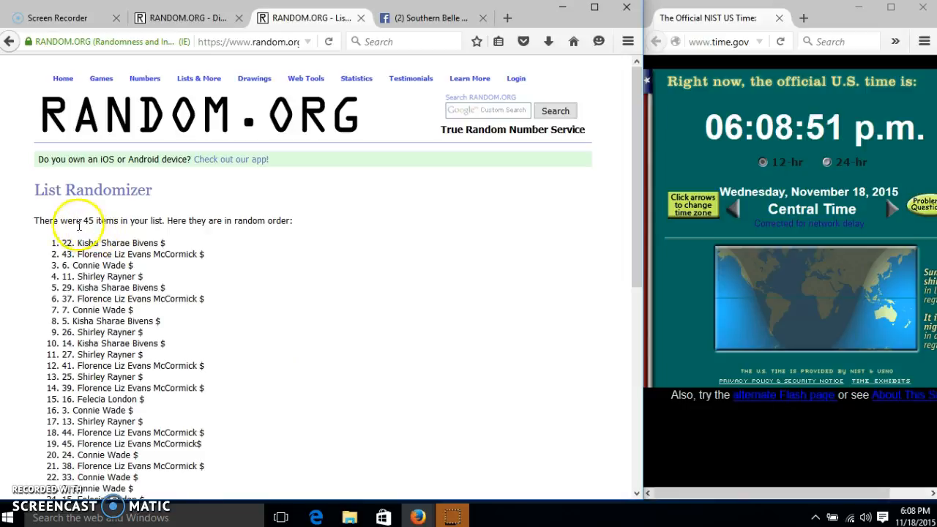
mouse_move(251, 243)
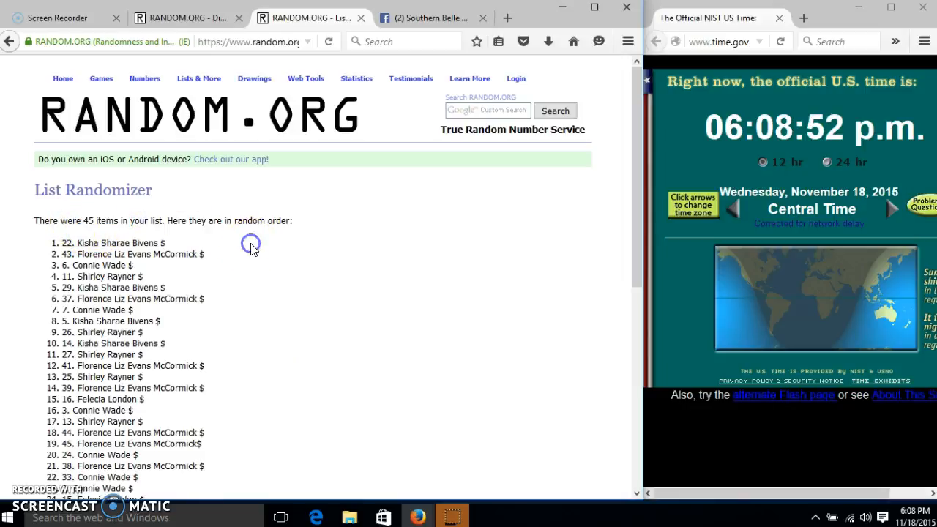
scroll("down", 3)
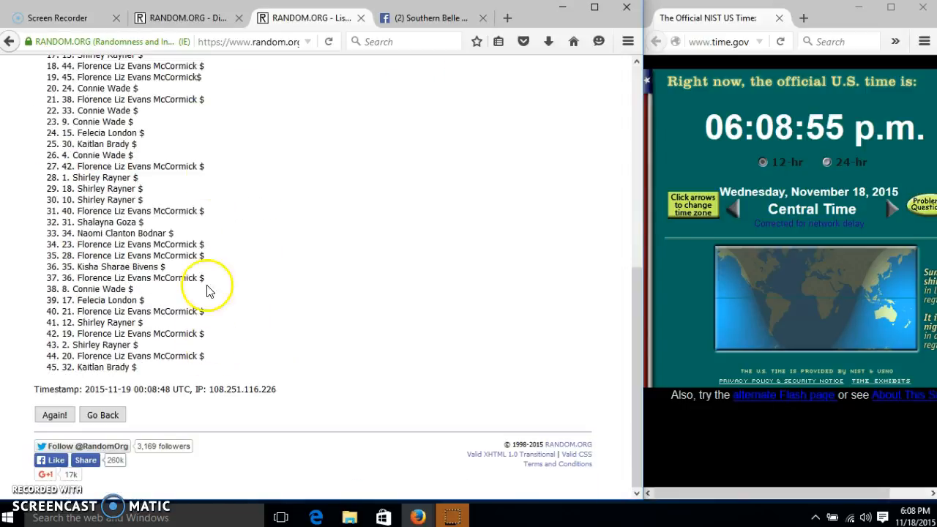
left_click(188, 18)
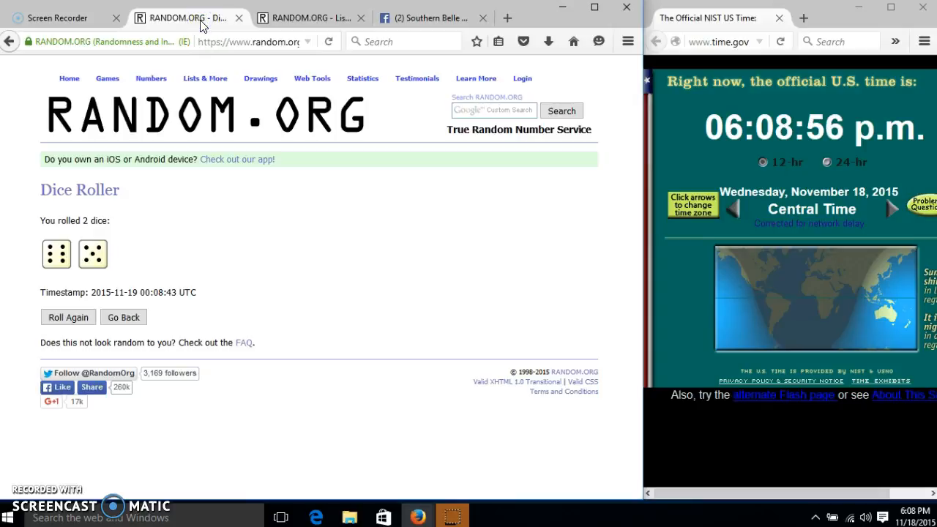
mouse_move(192, 337)
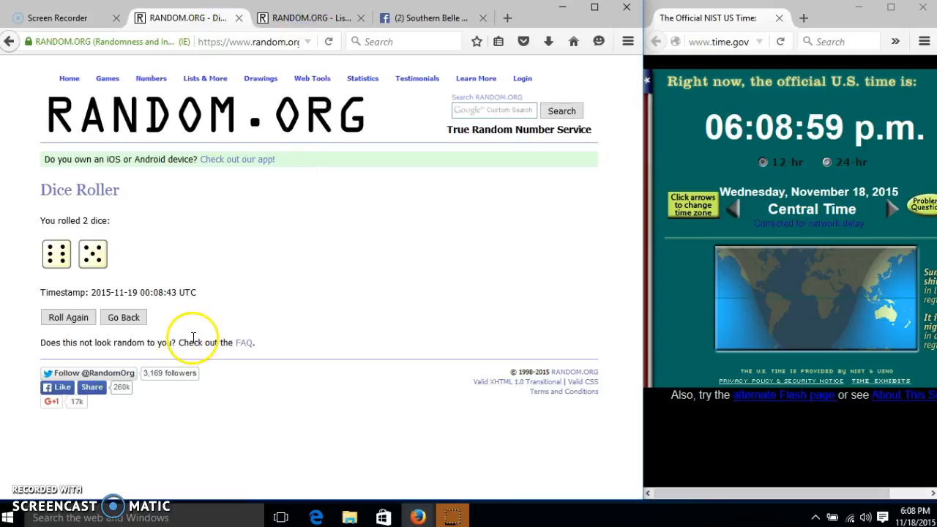
left_click(307, 17)
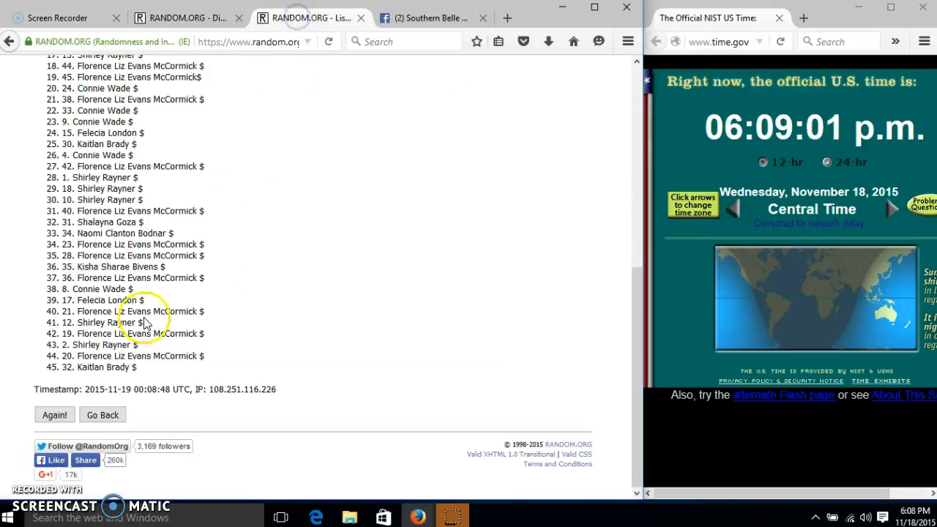
left_click(53, 413)
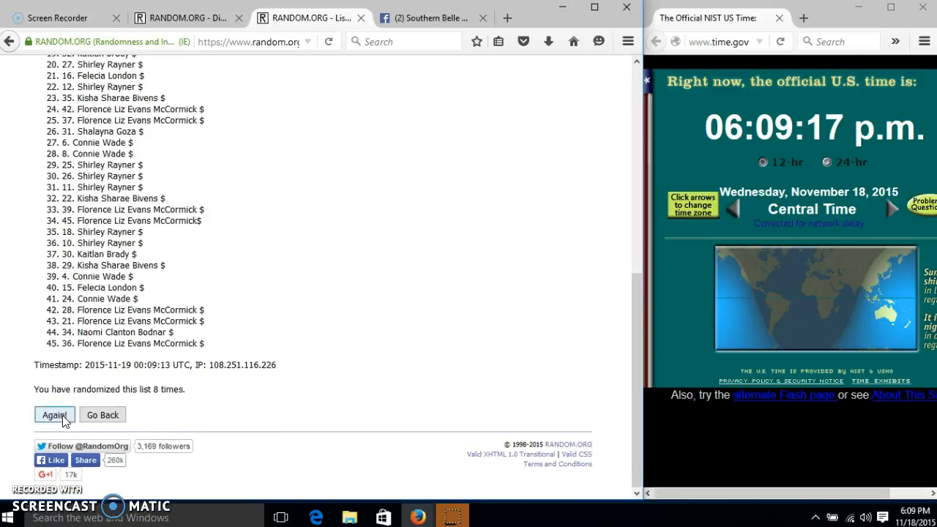
Step: Re-shuffle the bidder list a ninth, tenth and eleventh time
left_click(54, 414)
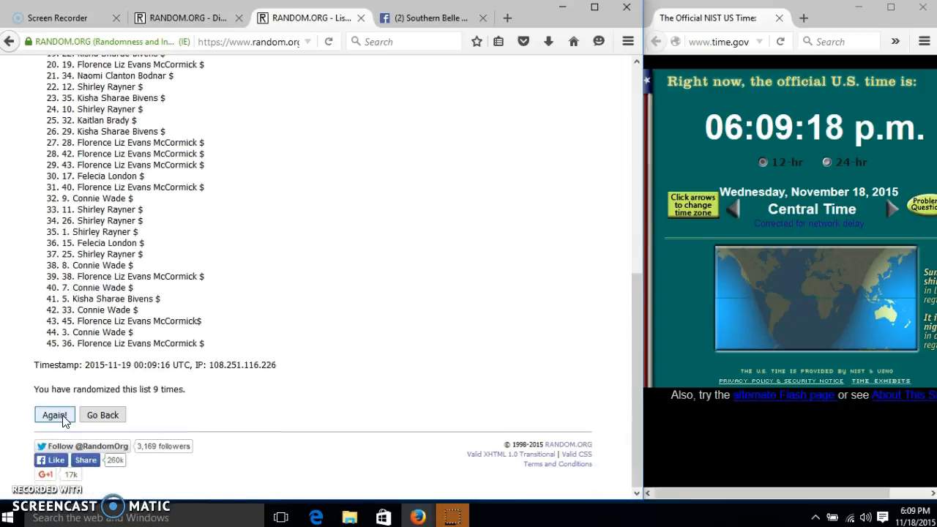
left_click(54, 414)
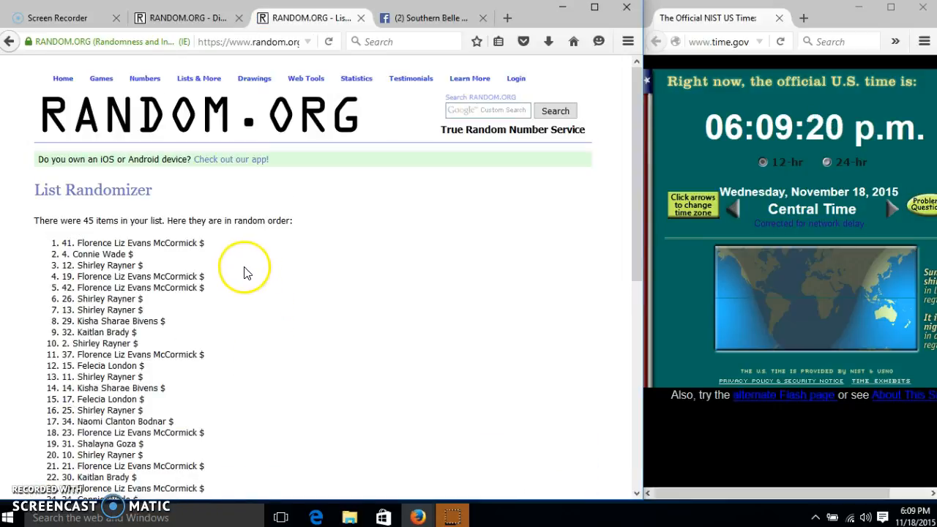
scroll("down", 3)
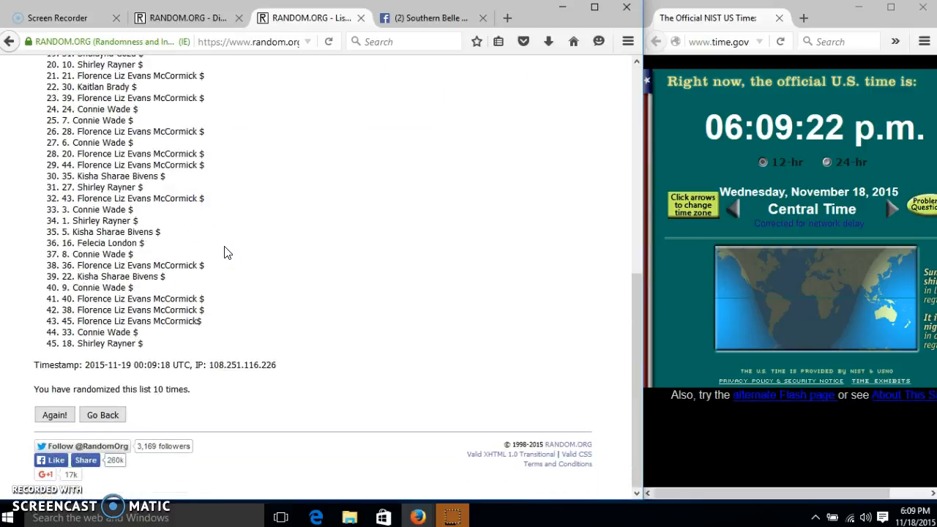
double_click(166, 389)
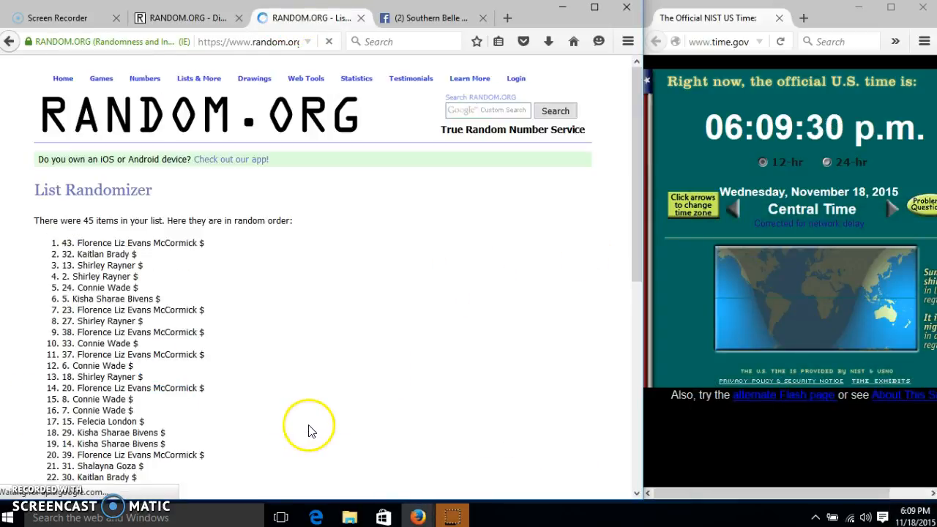
mouse_move(243, 326)
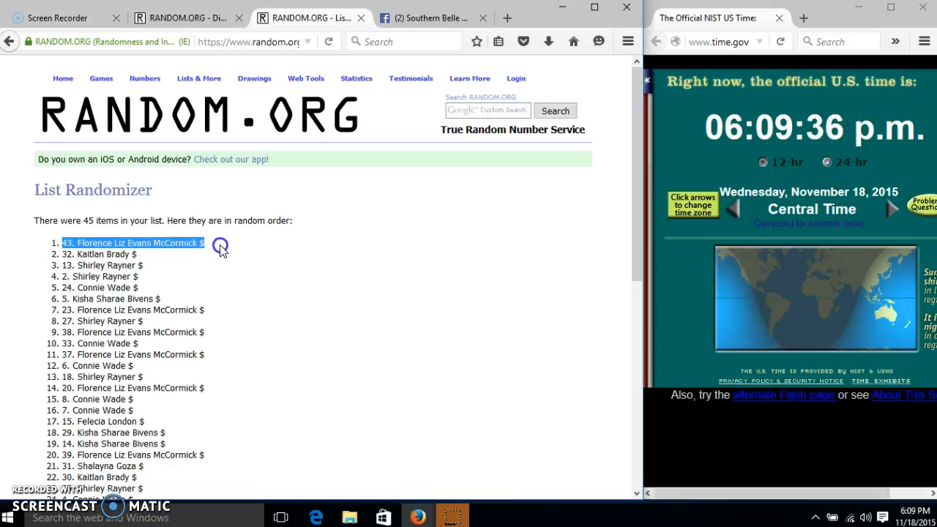
Step: Note the top entry as winner with 11 randomizations, then return to the Facebook group post
scroll("down", 3)
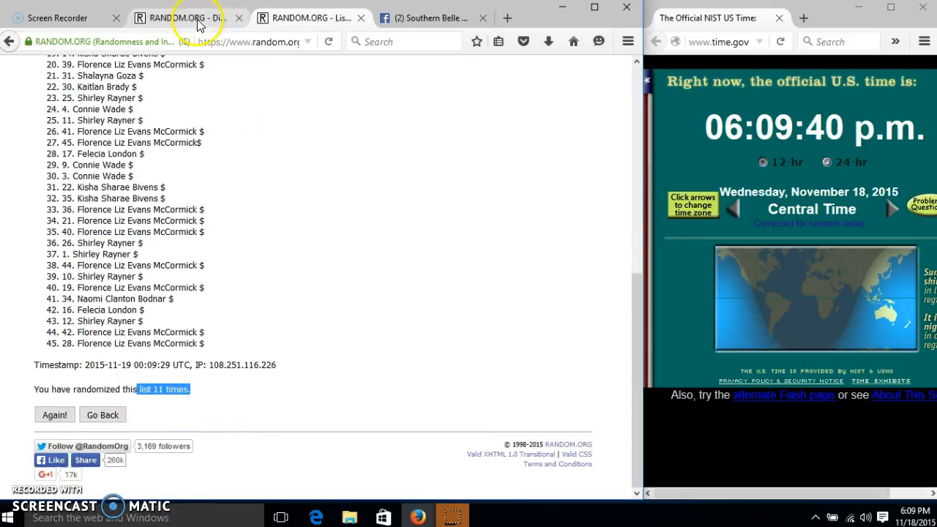
left_click(436, 18)
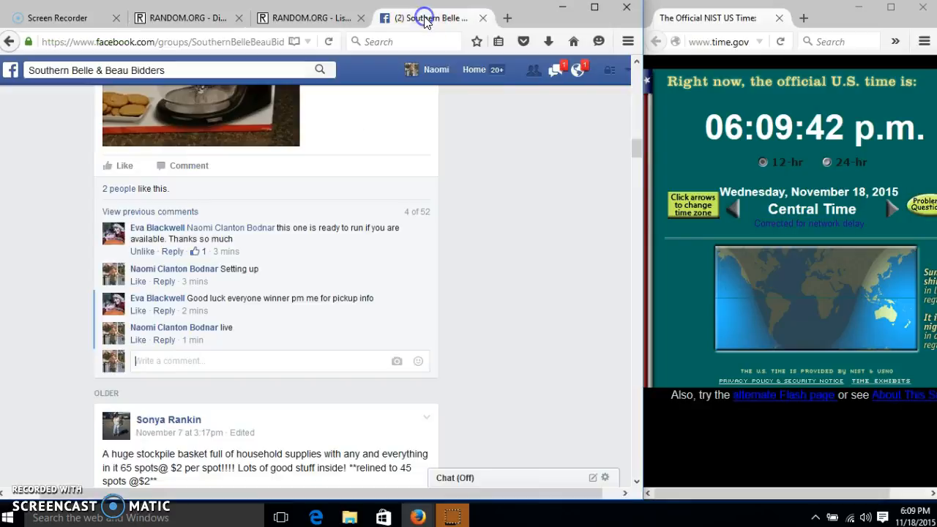